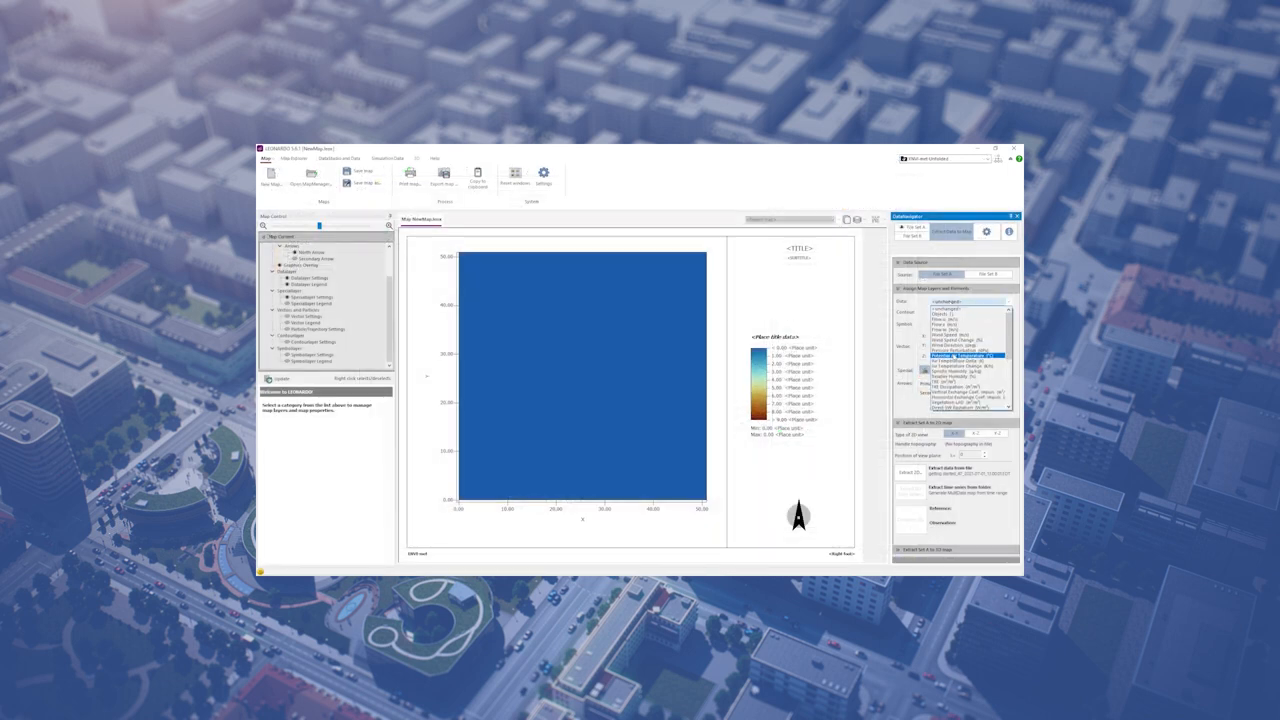
Select a different data variable so the map redraws as a uniform colour field with legend
click(964, 356)
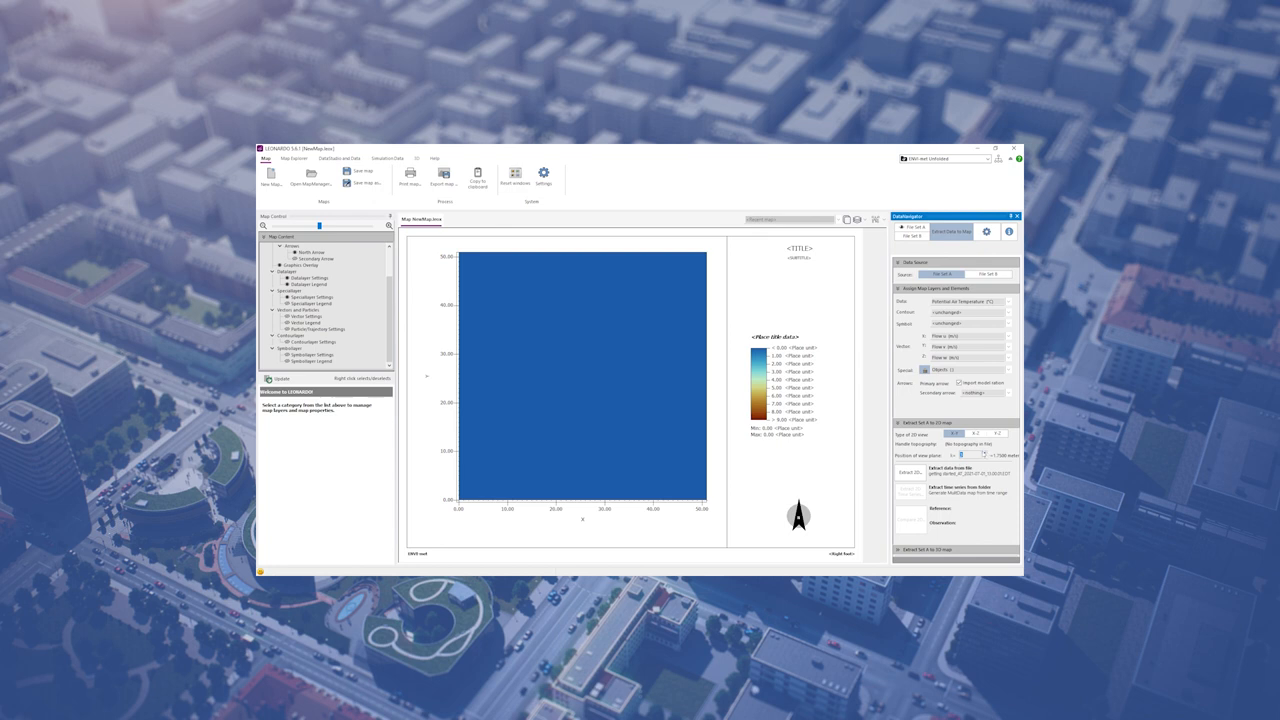